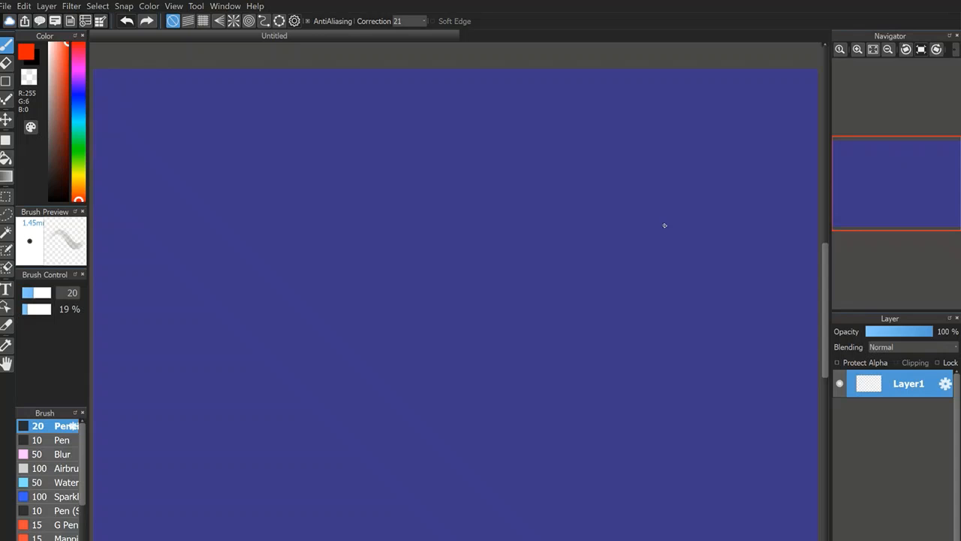
# Choose the finer Pen brush for lettering the 'Colour' title
pyautogui.click(61, 439)
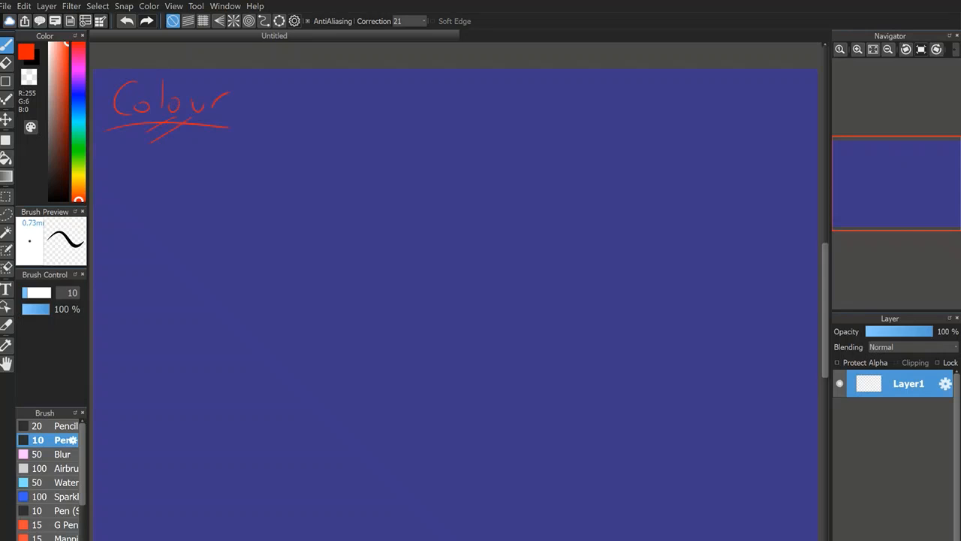
# Re-select the soft Pencil brush at size 20 for painting
pyautogui.click(52, 426)
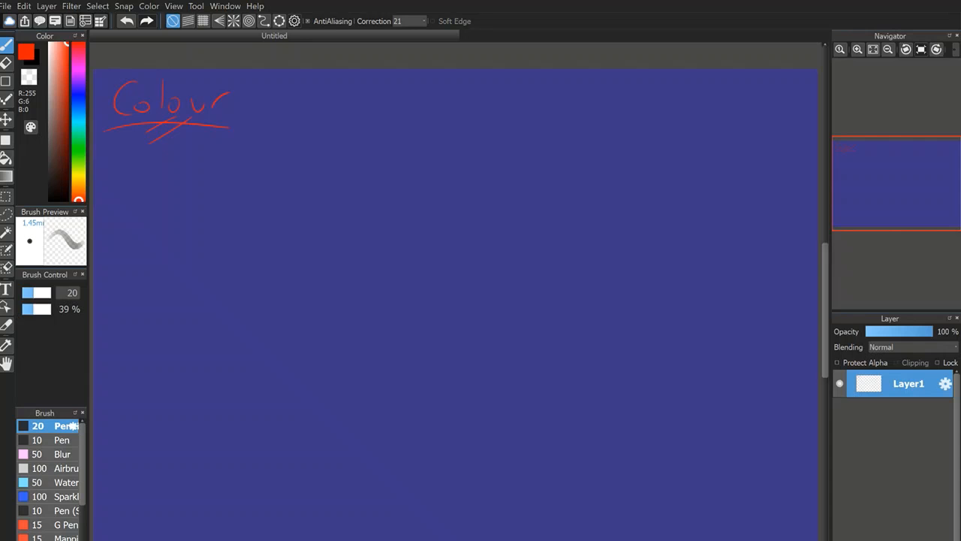
pyautogui.moveTo(402, 290); pyautogui.dragTo(566, 191)
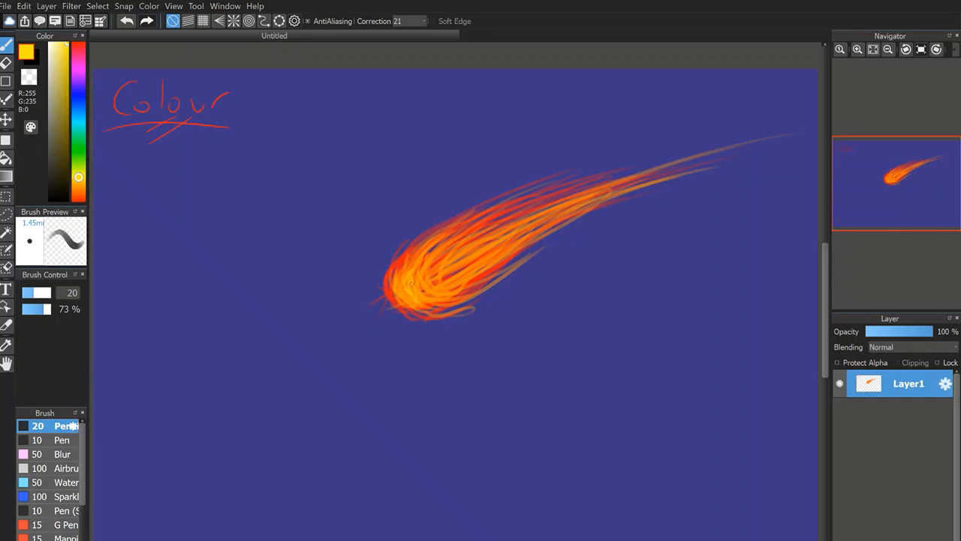
# Pick the Blur brush to soften the painted fireball strokes
pyautogui.click(61, 453)
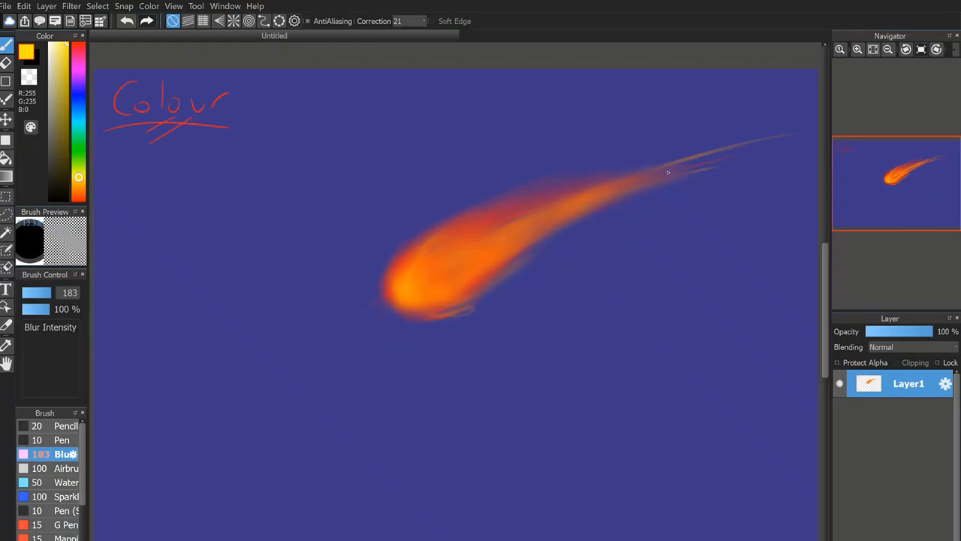
# Blur the fireball's tail with a size 183 Blur brush, then reselect the Pencil
pyautogui.moveTo(667, 171); pyautogui.dragTo(602, 156)
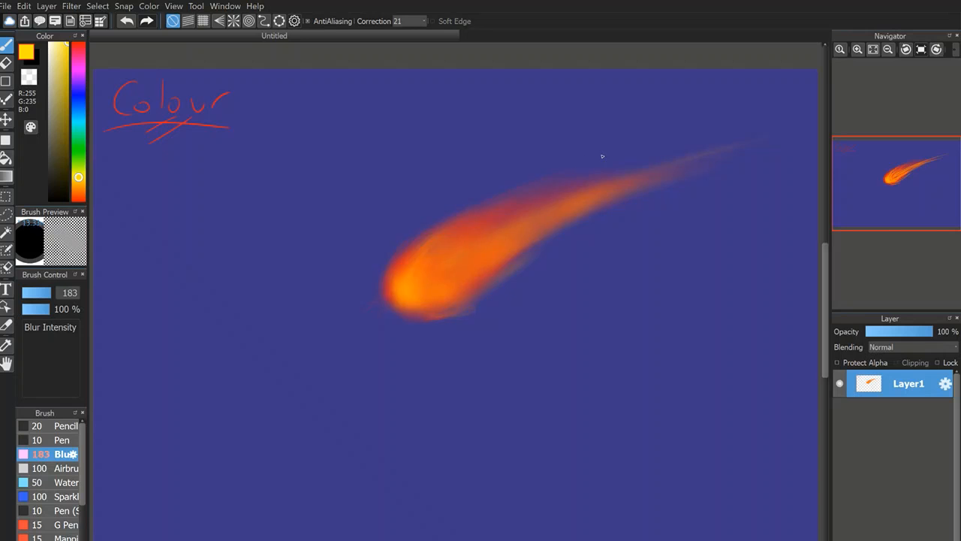
pyautogui.click(60, 426)
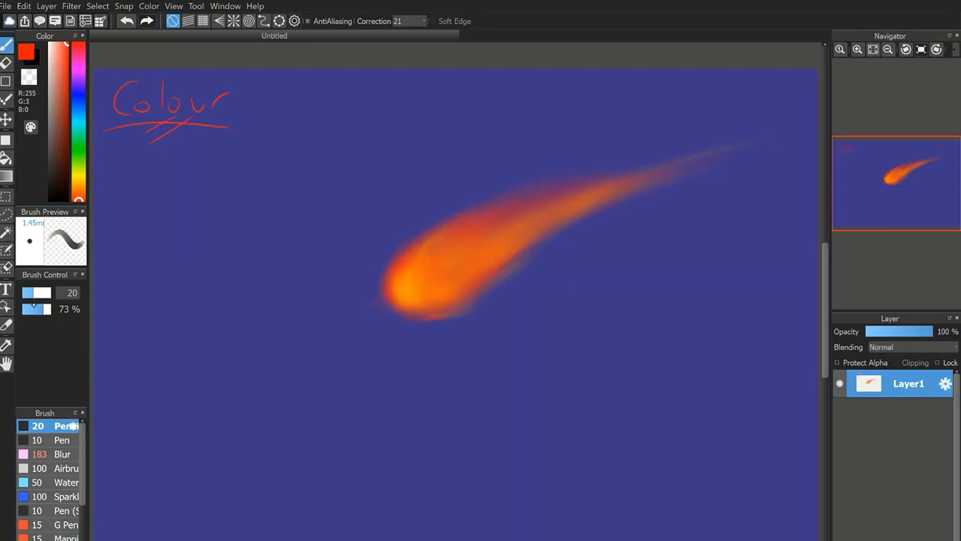